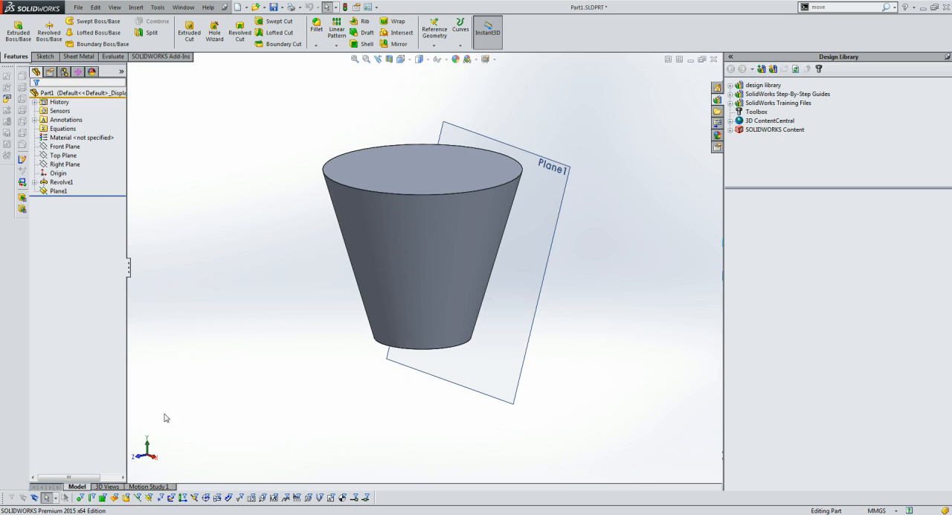
pyautogui.moveTo(331, 446)
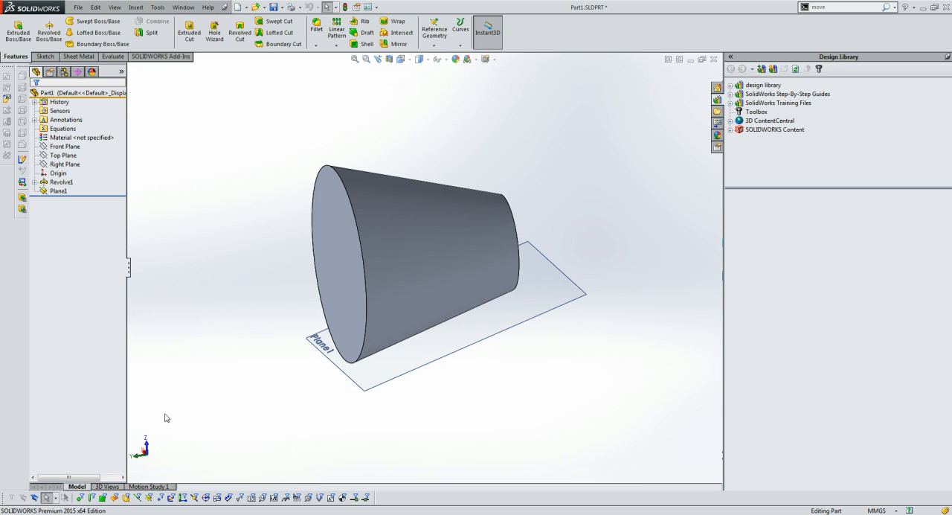
# Orbit the view back to the upright cup before listing saved orientations.
pyautogui.moveTo(409, 261); pyautogui.dragTo(313, 264)
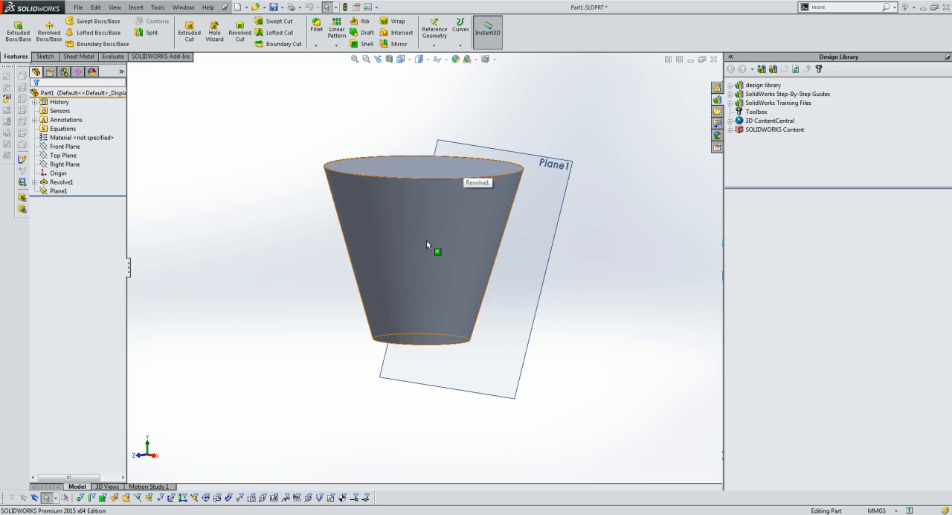
pyautogui.moveTo(402, 311)
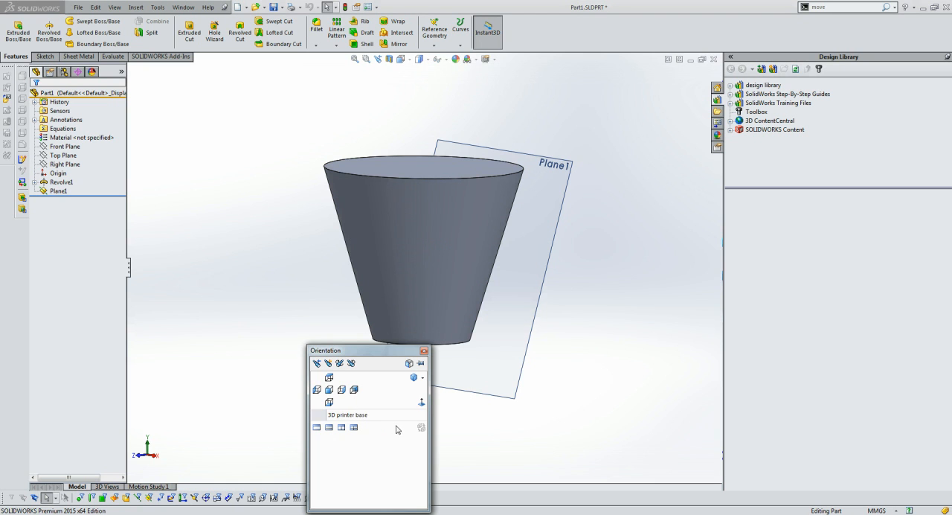
# Apply the saved '3D printer base' view, showing the cup tilted against Plane1.
pyautogui.click(348, 414)
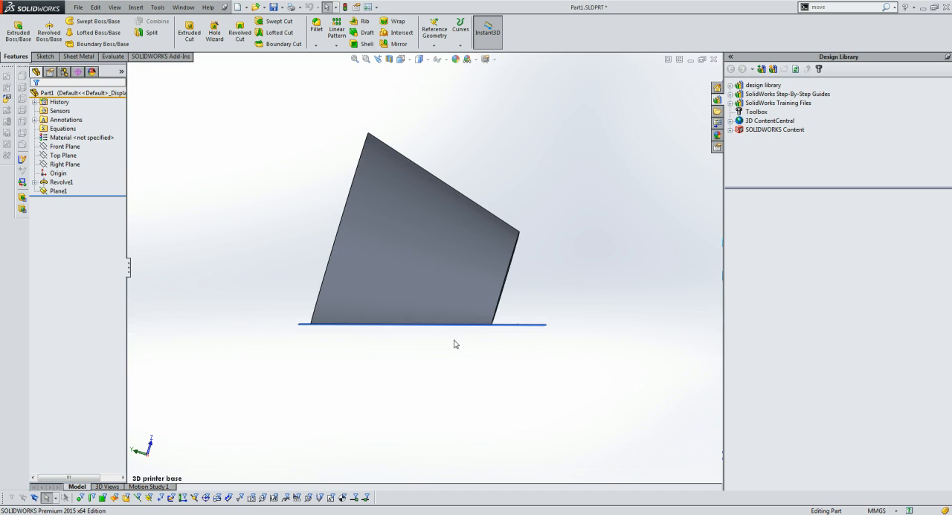
pyautogui.moveTo(532, 331)
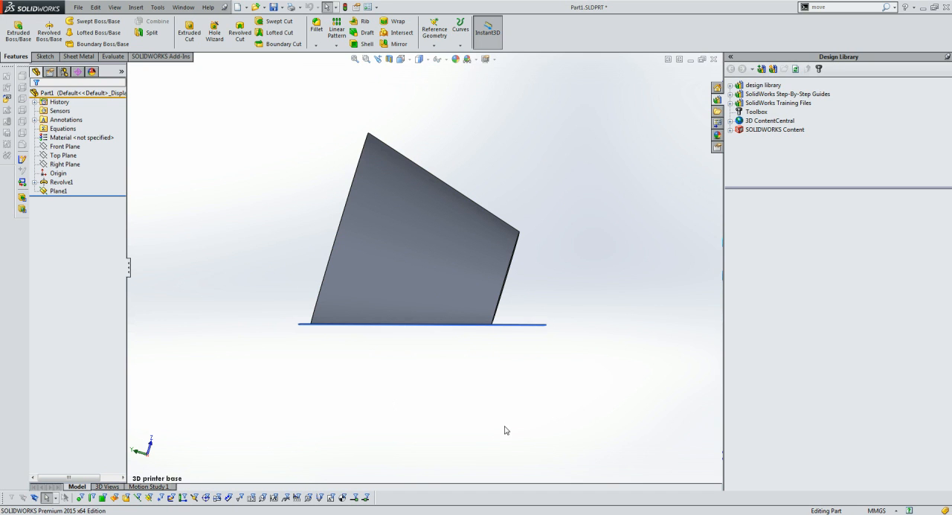
pyautogui.moveTo(360, 334)
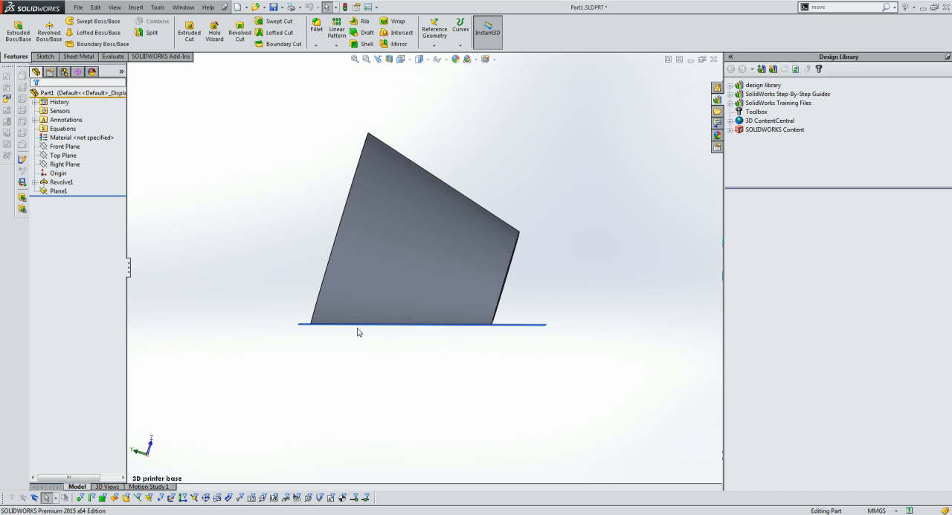
pyautogui.moveTo(603, 187)
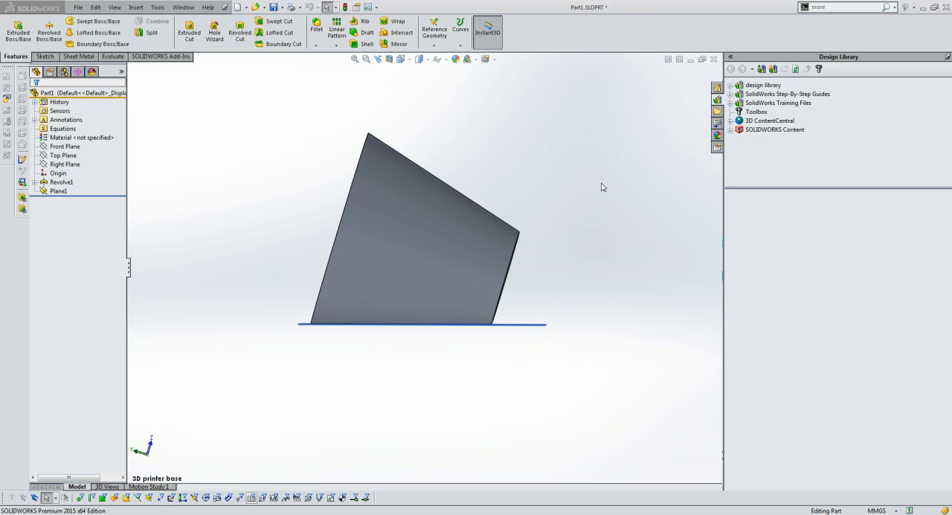
pyautogui.moveTo(276, 332)
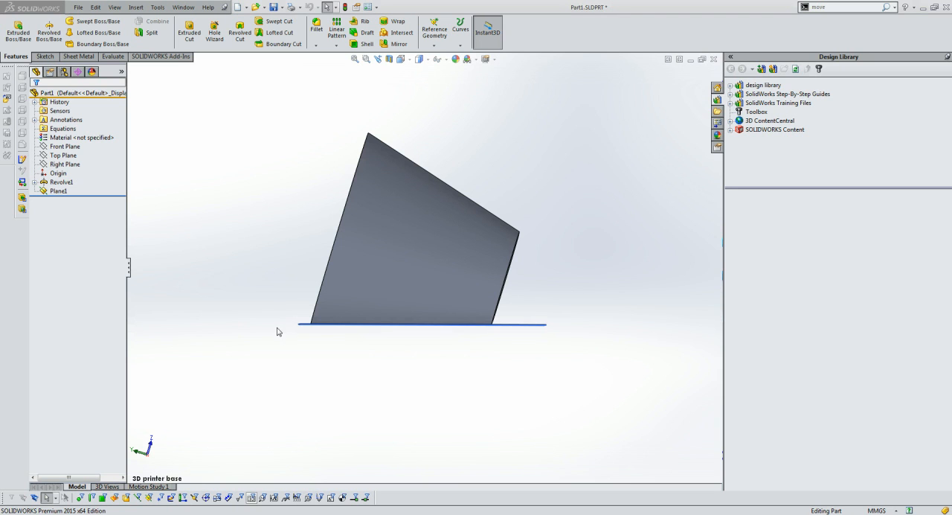
pyautogui.moveTo(560, 384)
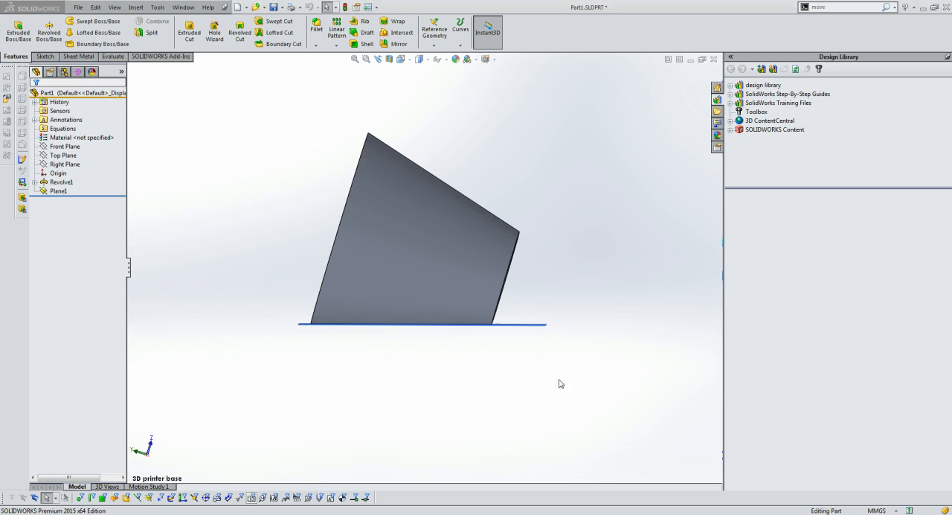
pyautogui.moveTo(326, 382)
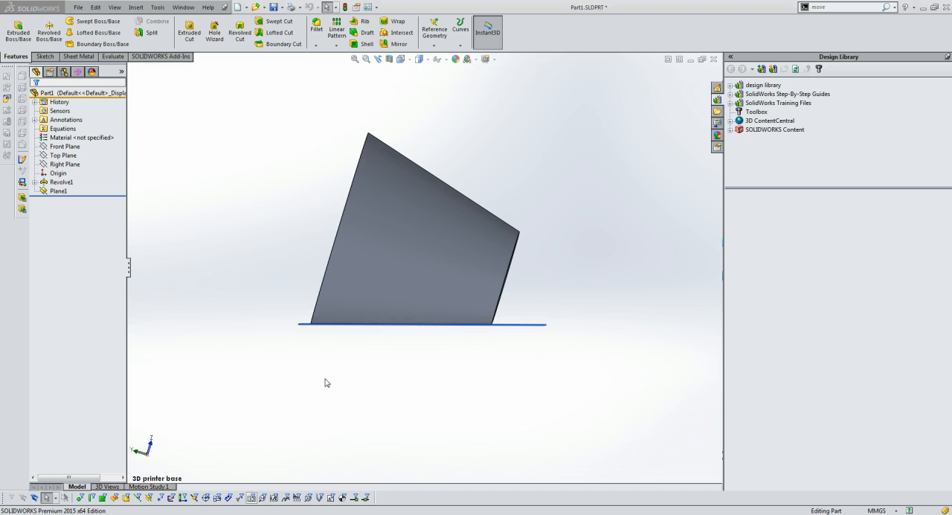
pyautogui.moveTo(317, 377)
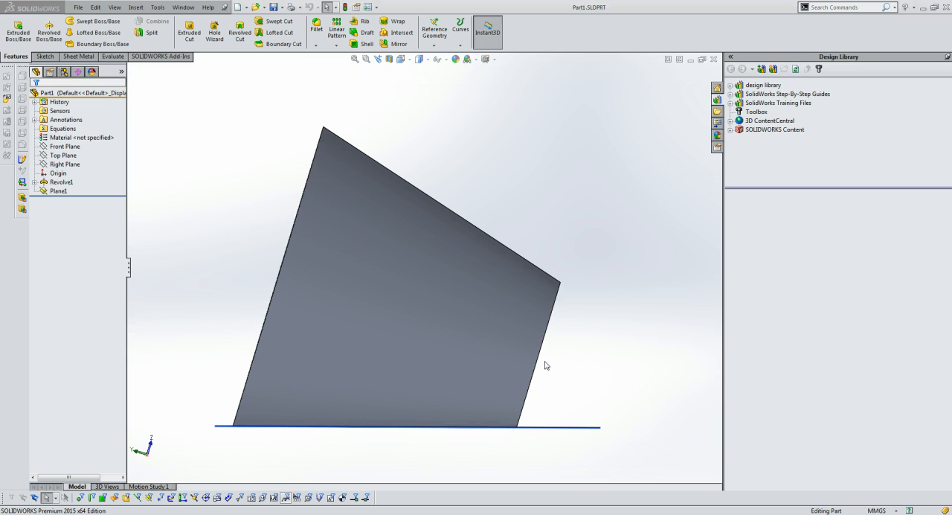
pyautogui.moveTo(162, 134)
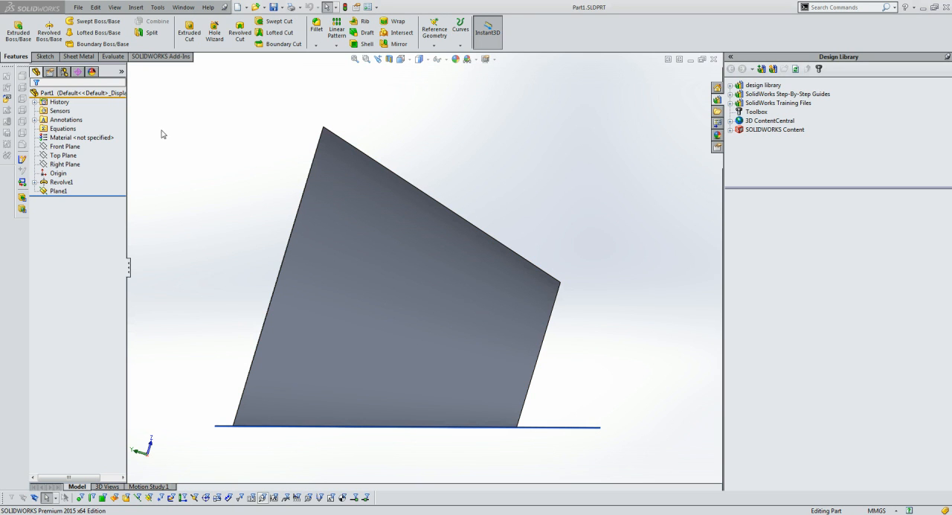
# Create a new assembly from File > New and insert Part1 as its first component.
pyautogui.click(77, 6)
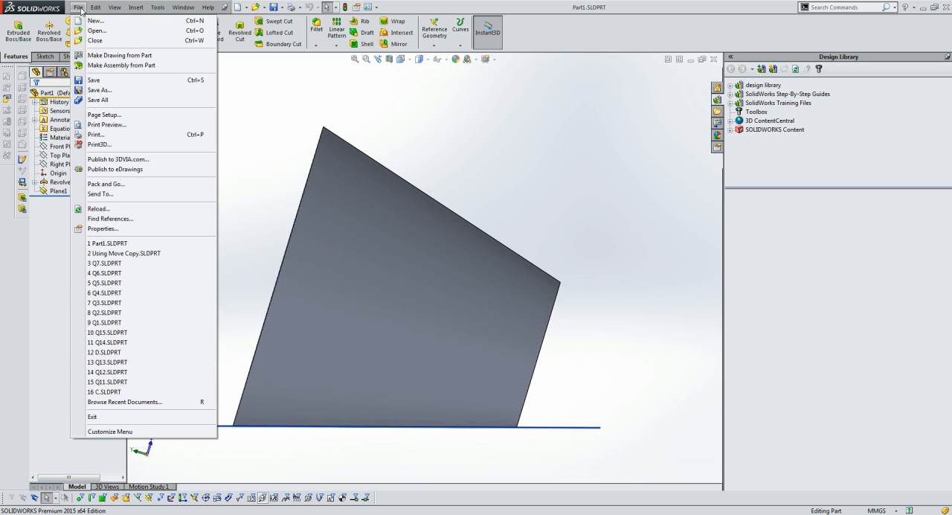
pyautogui.click(95, 21)
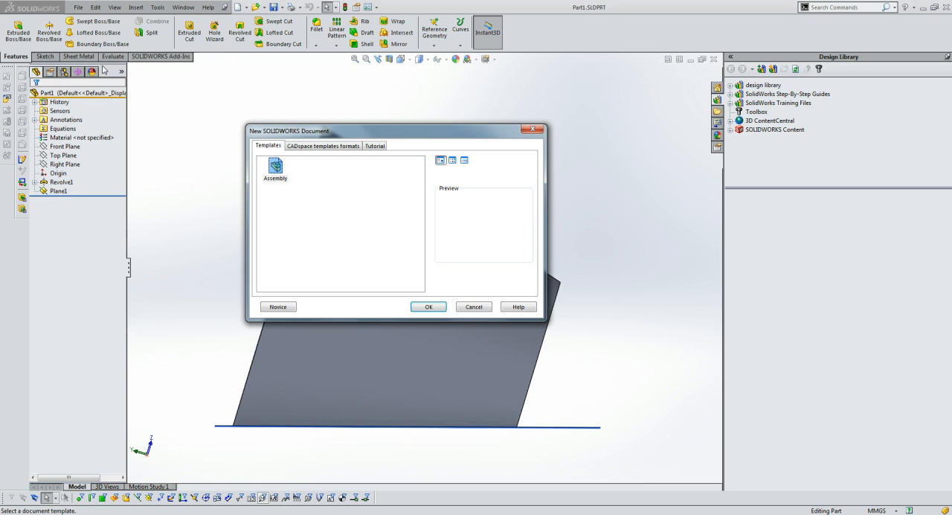
pyautogui.click(429, 306)
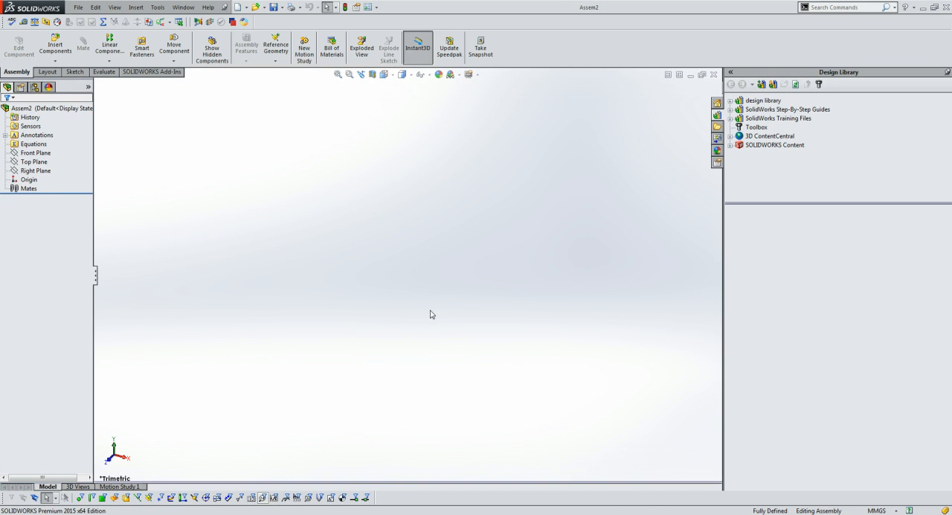
pyautogui.click(54, 45)
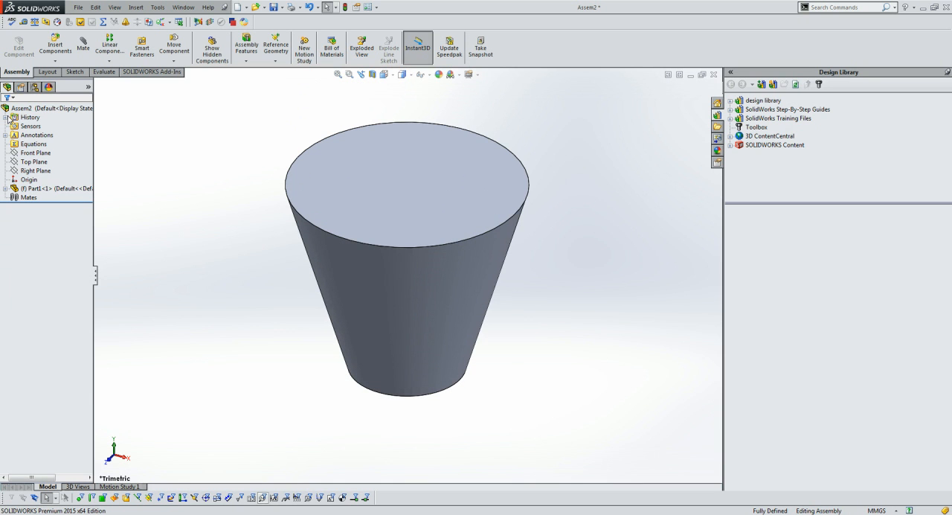
pyautogui.click(416, 145)
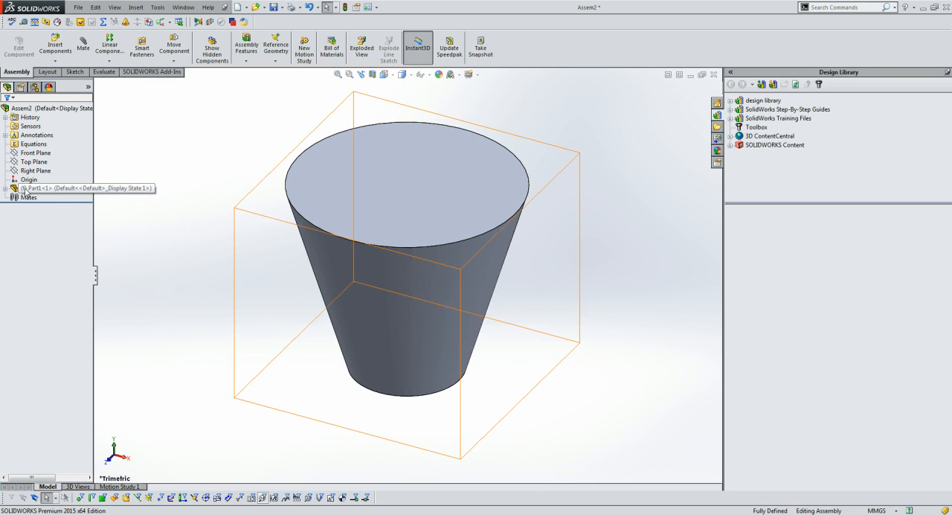
pyautogui.moveTo(50, 187)
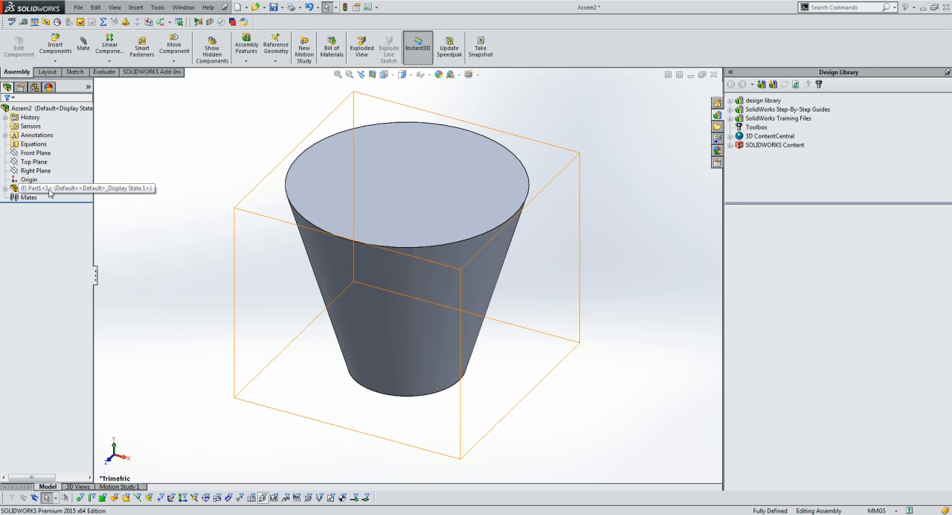
# Float the Part1 component from the tree so it can be repositioned.
pyautogui.rightClick(44, 188)
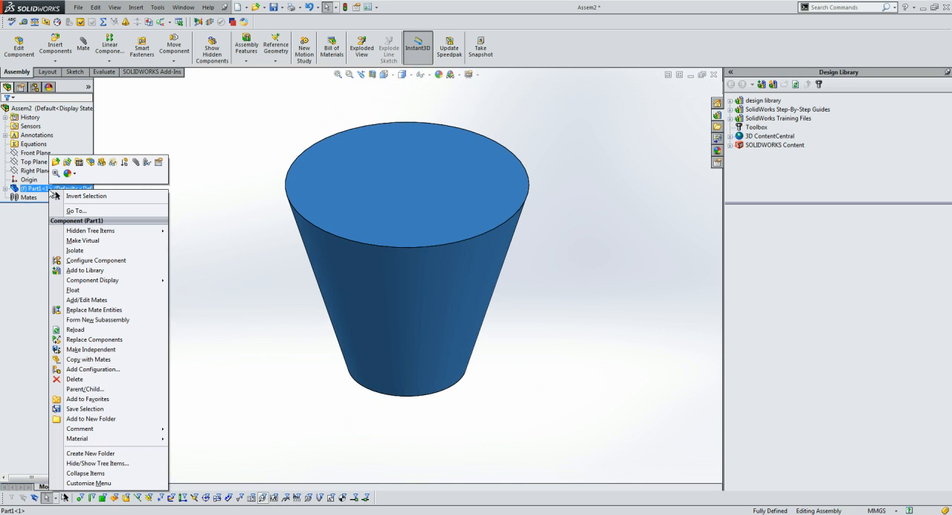
pyautogui.moveTo(71, 288)
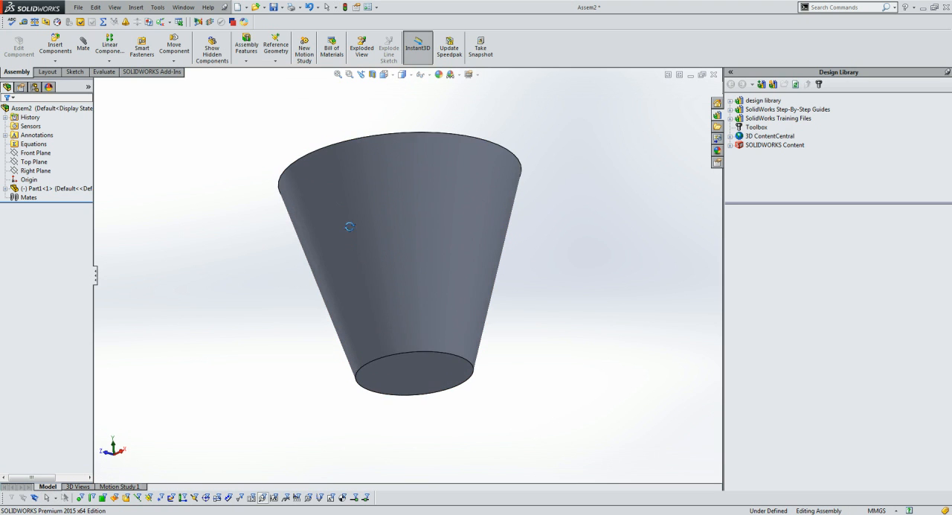
pyautogui.click(174, 46)
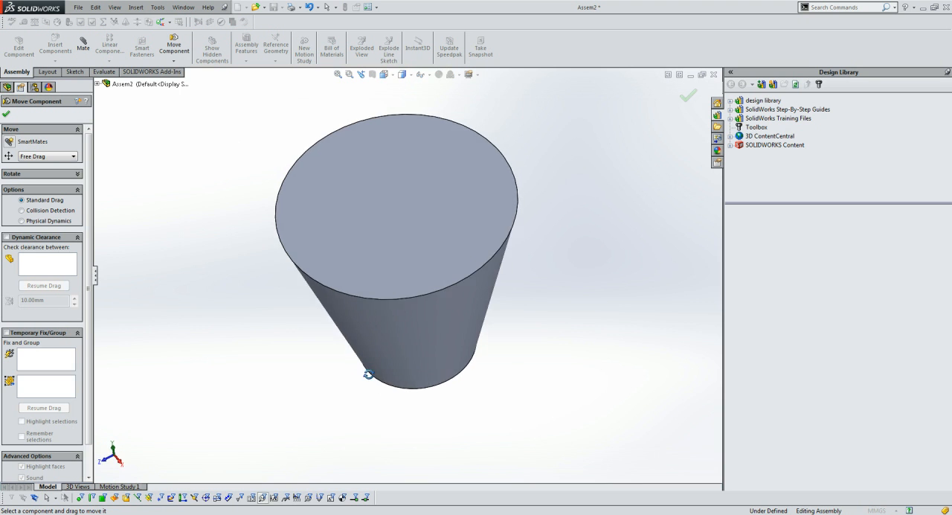
pyautogui.moveTo(369, 375); pyautogui.dragTo(467, 167)
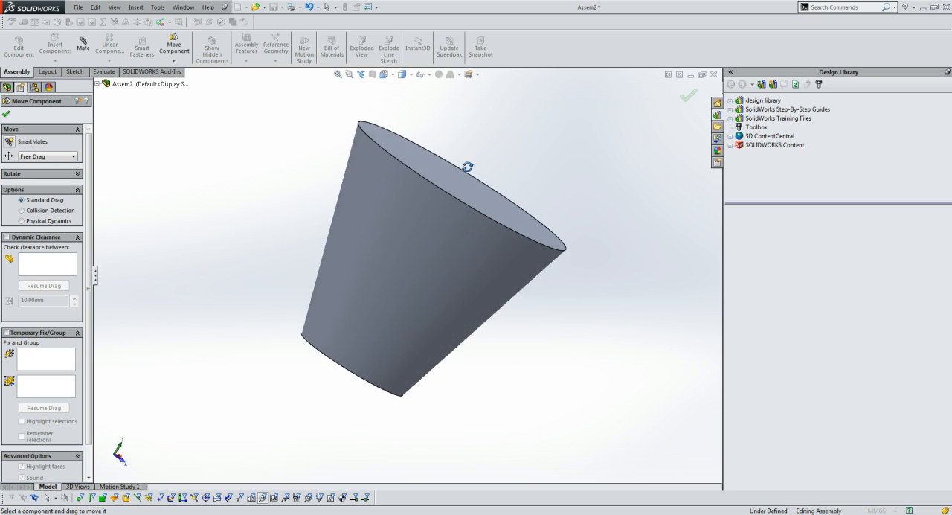
pyautogui.moveTo(467, 167); pyautogui.dragTo(341, 176)
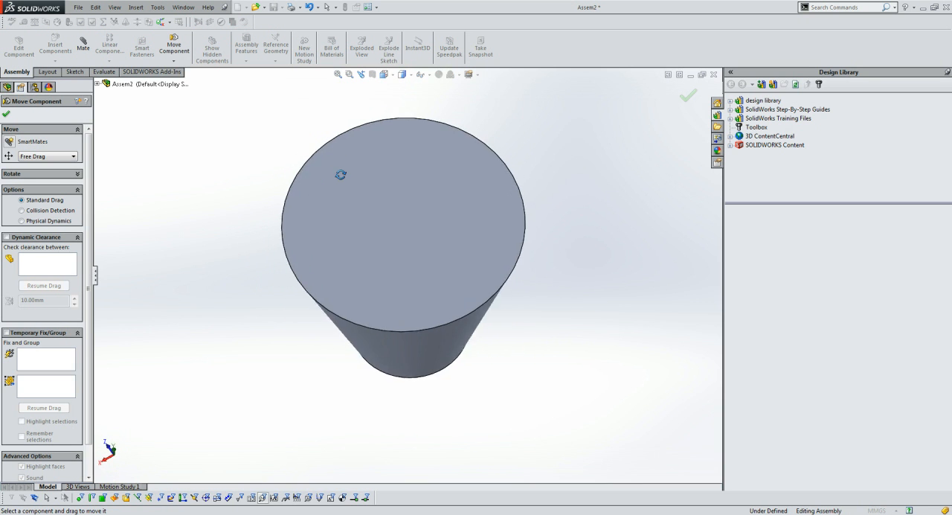
pyautogui.moveTo(341, 176); pyautogui.dragTo(483, 333)
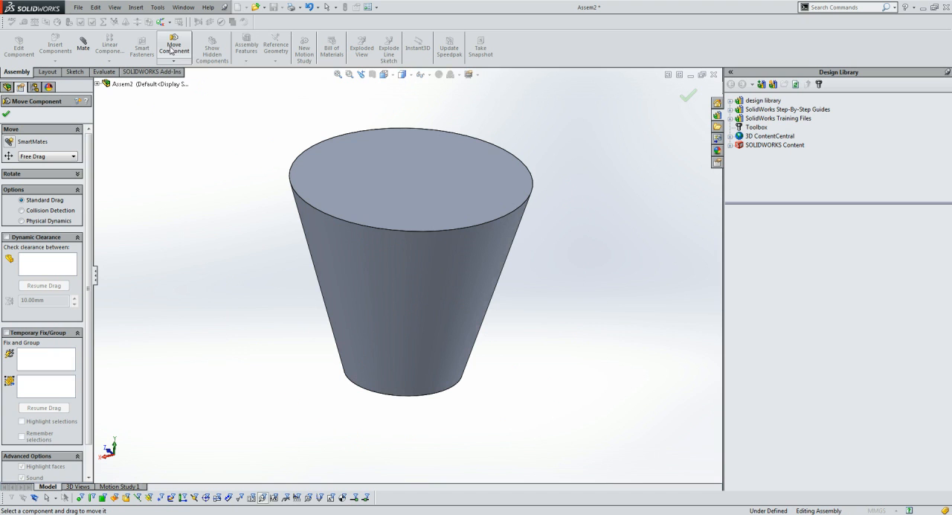
pyautogui.moveTo(154, 113)
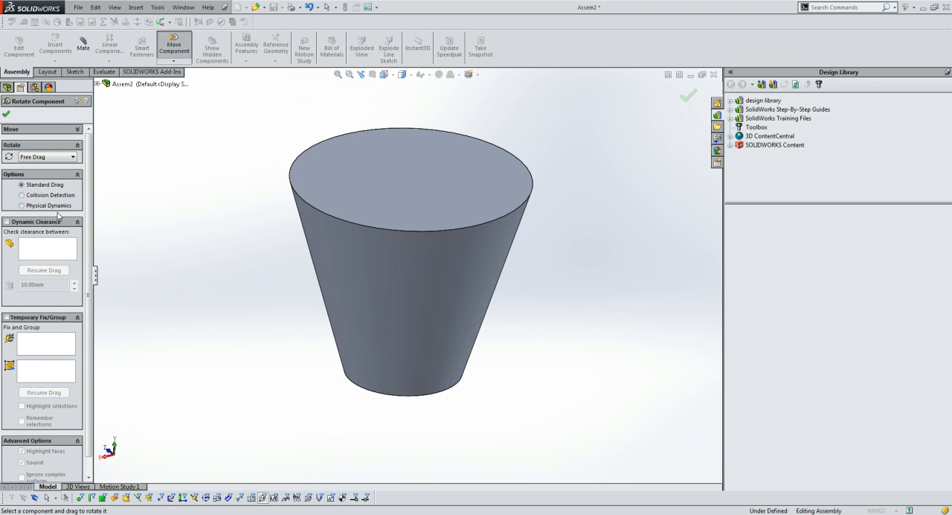
# Rotate the cup component by Delta XYZ with ΔX 90°, apply it and close the tool.
pyautogui.click(46, 157)
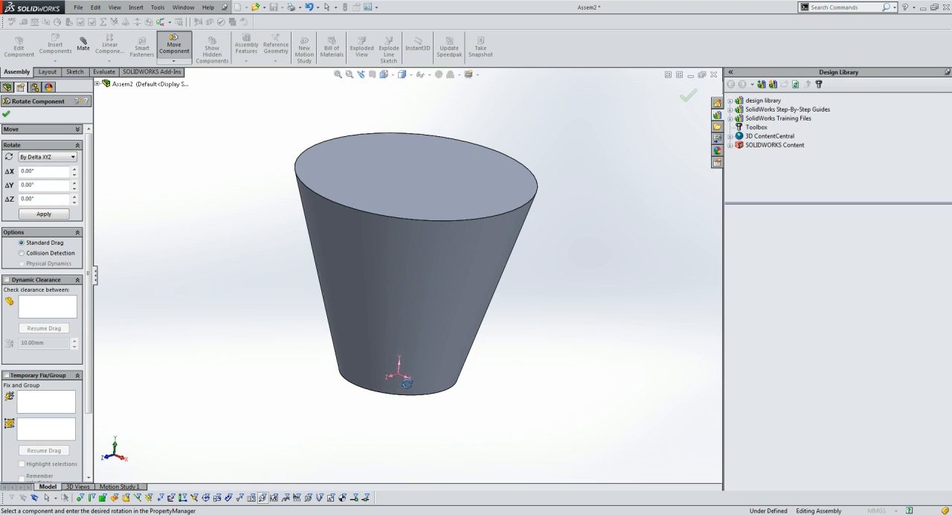
pyautogui.moveTo(395, 315)
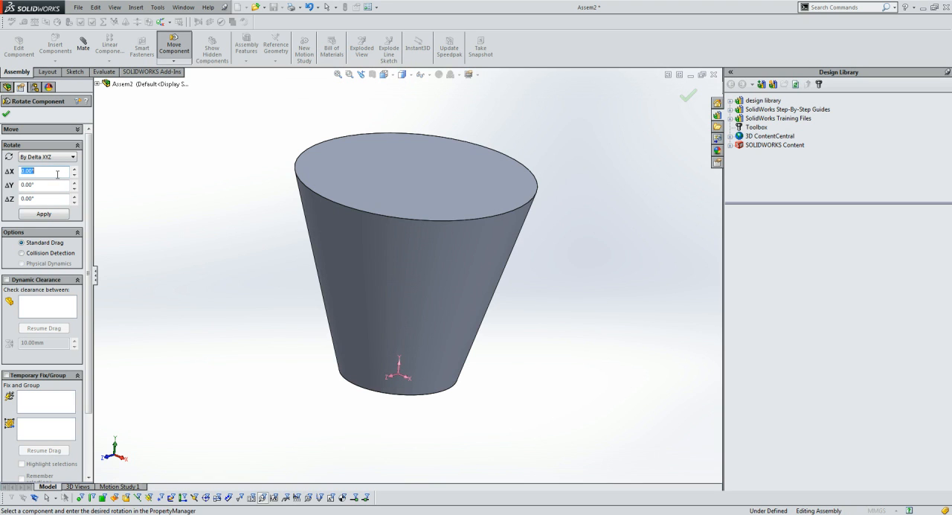
pyautogui.write('90')
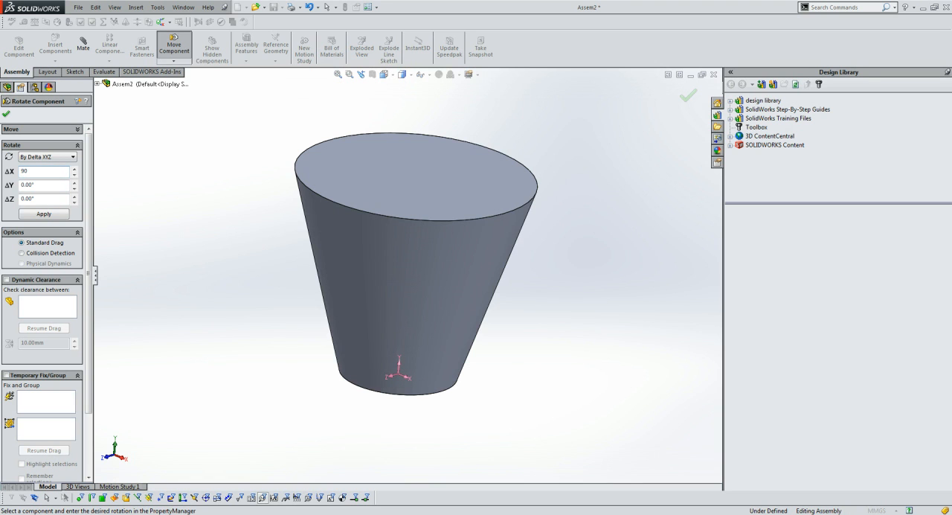
pyautogui.click(44, 215)
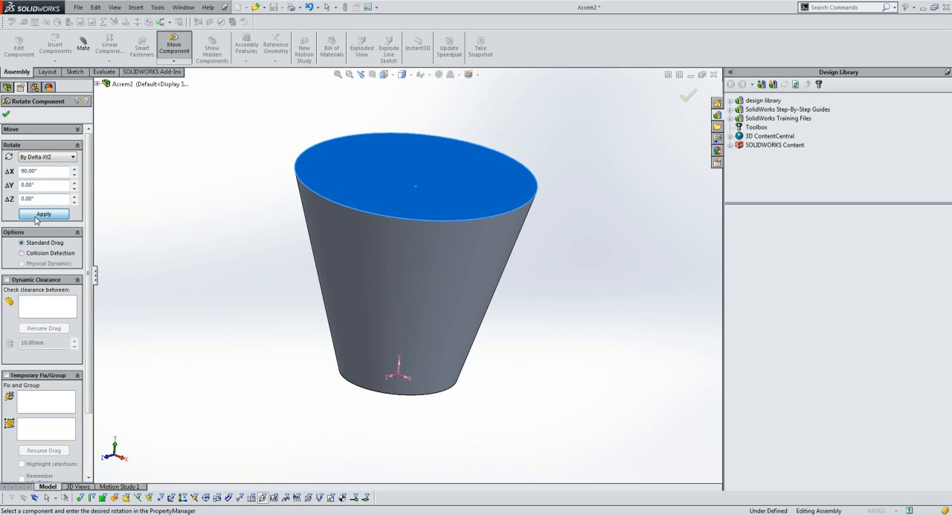
pyautogui.click(43, 215)
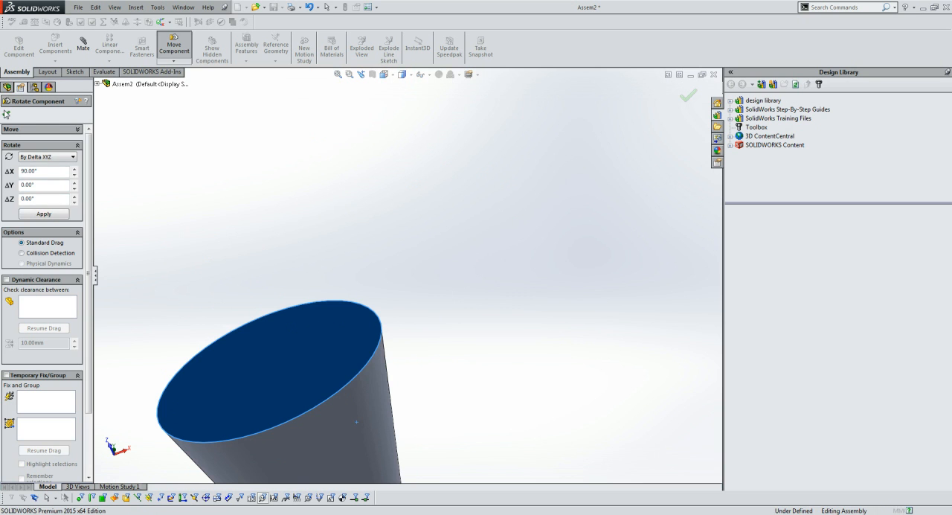
pyautogui.click(687, 95)
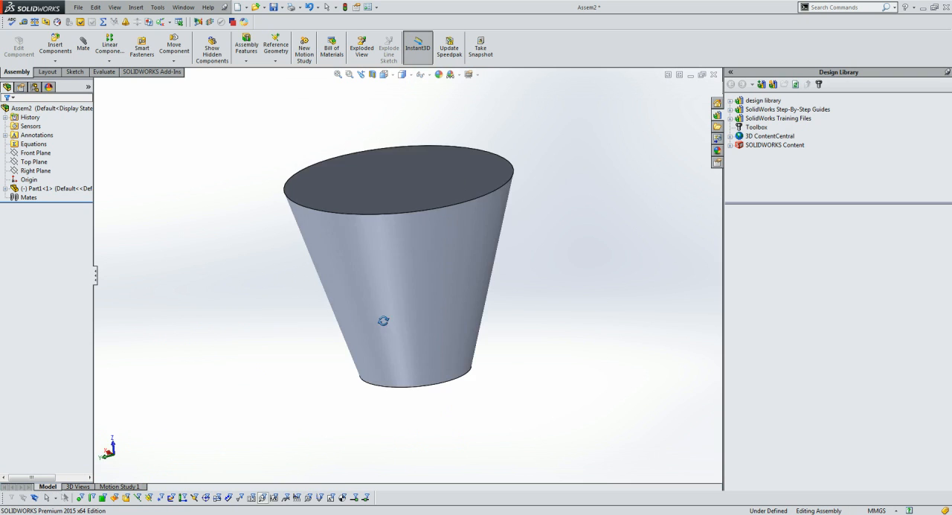
pyautogui.click(440, 182)
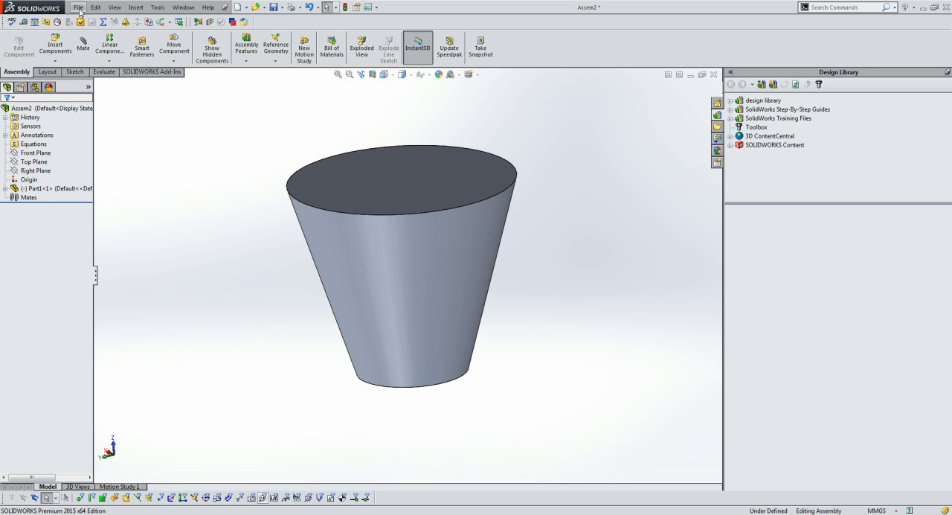
# Save As the assembly, rebuilding first, and choose STL (*.stl) as the file type.
pyautogui.click(92, 8)
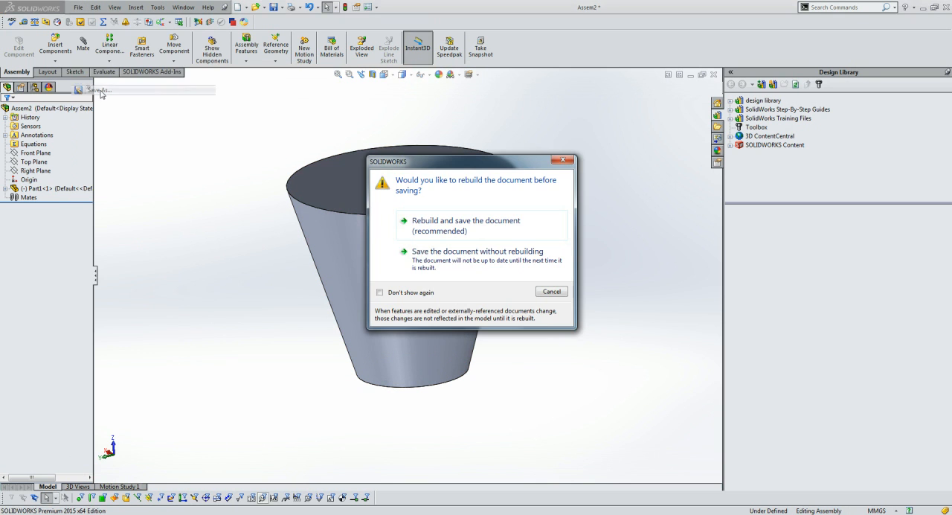
pyautogui.click(464, 226)
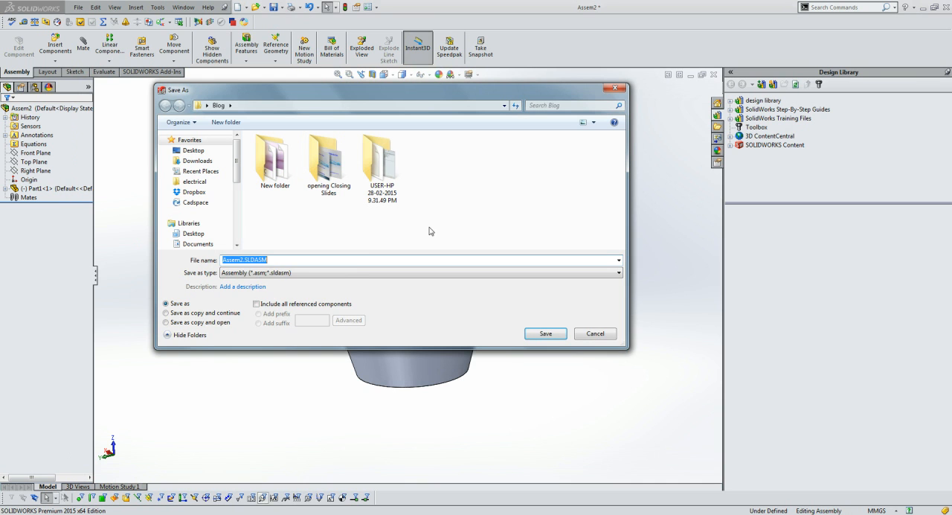
pyautogui.click(617, 272)
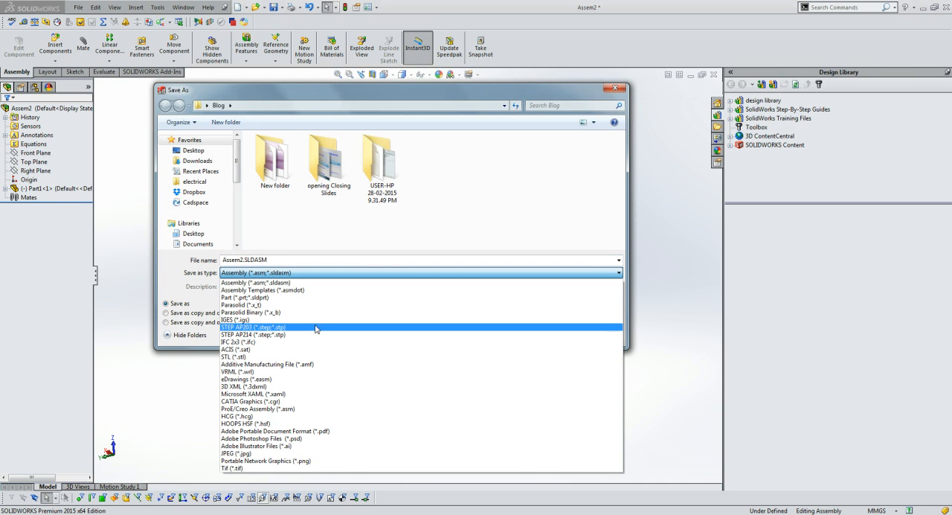
pyautogui.moveTo(296, 357)
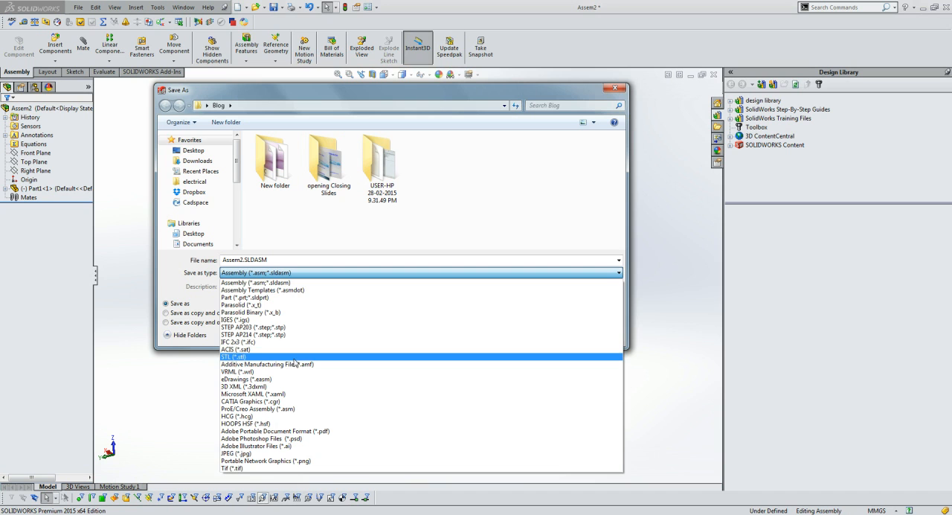
pyautogui.click(256, 283)
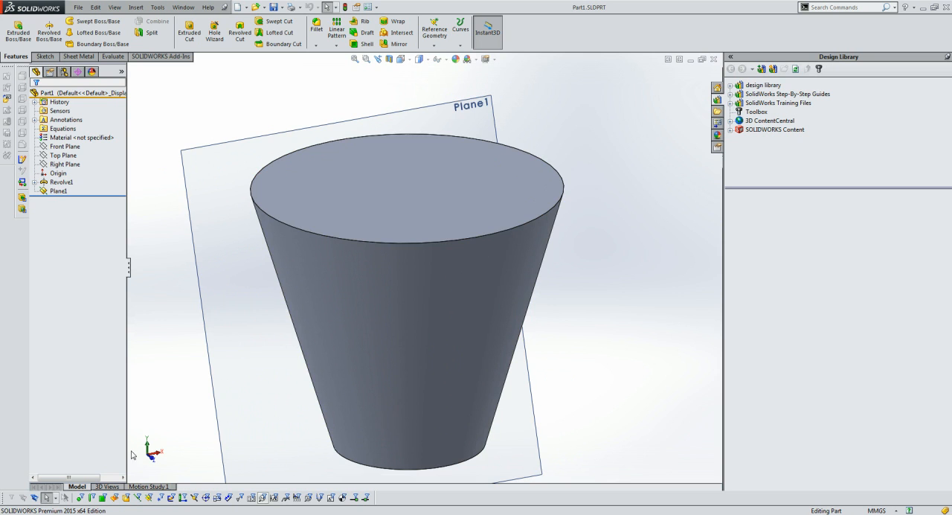
pyautogui.moveTo(409, 231)
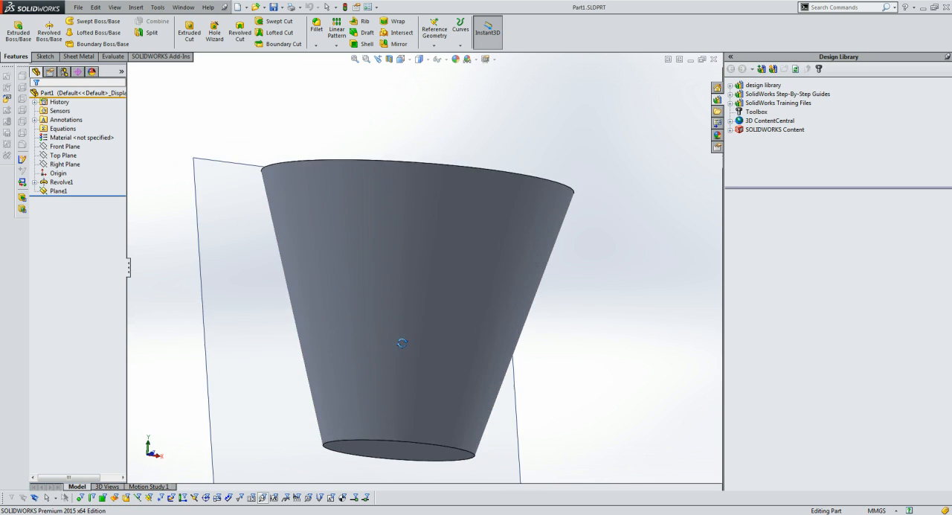
# Hide Plane1 in the cup part, leaving only the tapered body visible.
pyautogui.click(58, 190)
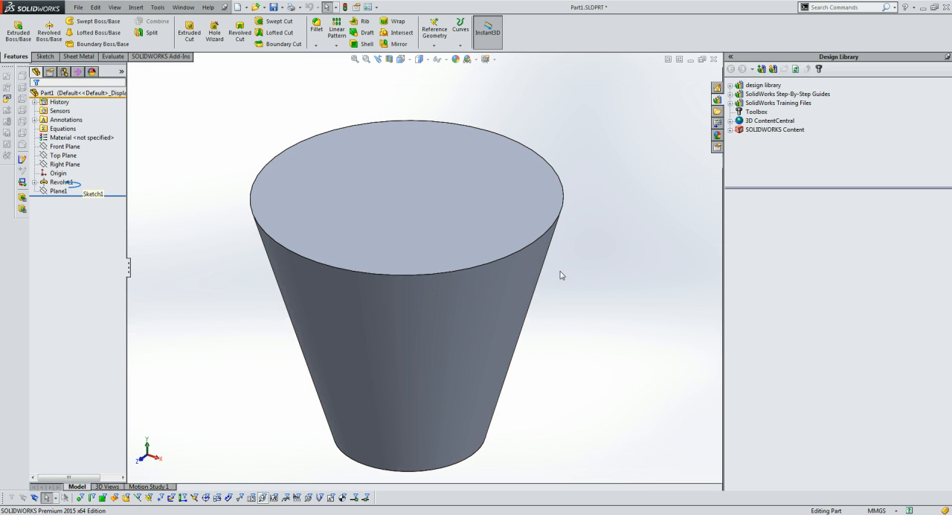
pyautogui.moveTo(654, 140)
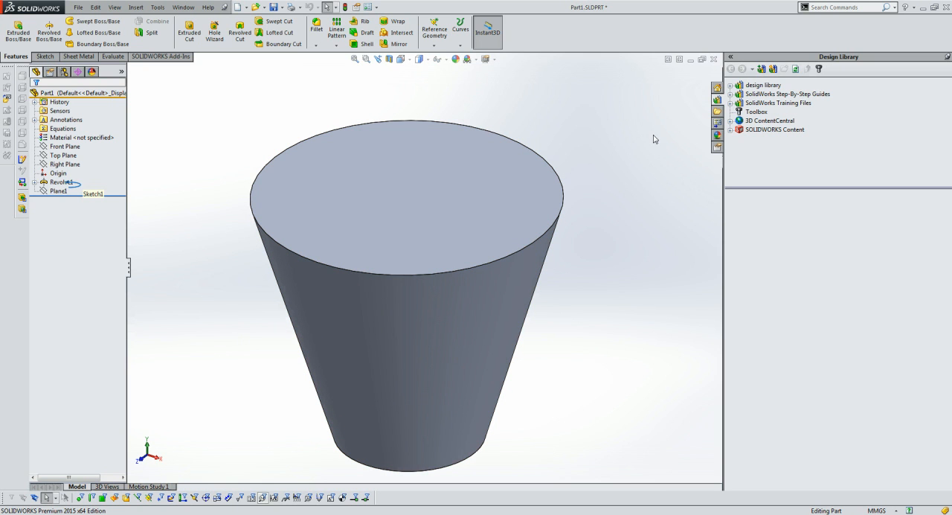
# Search 'mov' in Search Commands and launch Move/Copy Bodies.
pyautogui.click(840, 6)
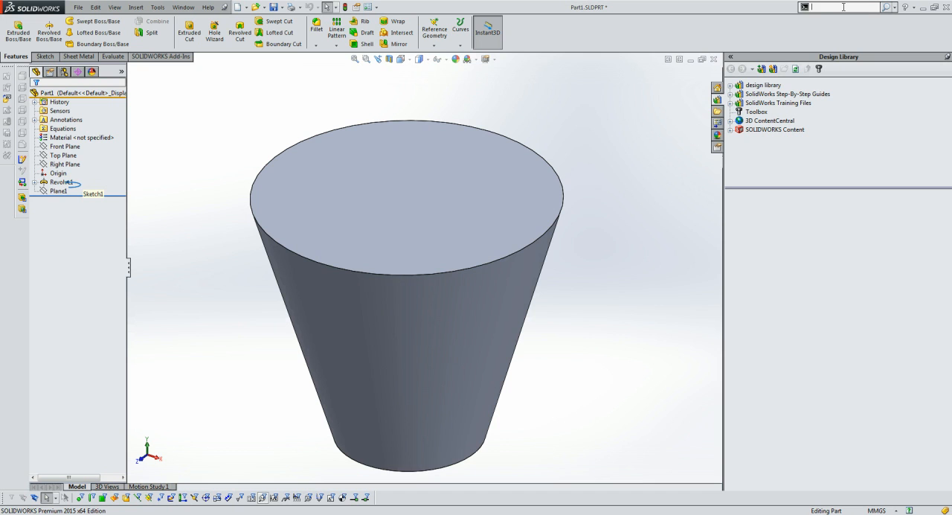
pyautogui.write('move')
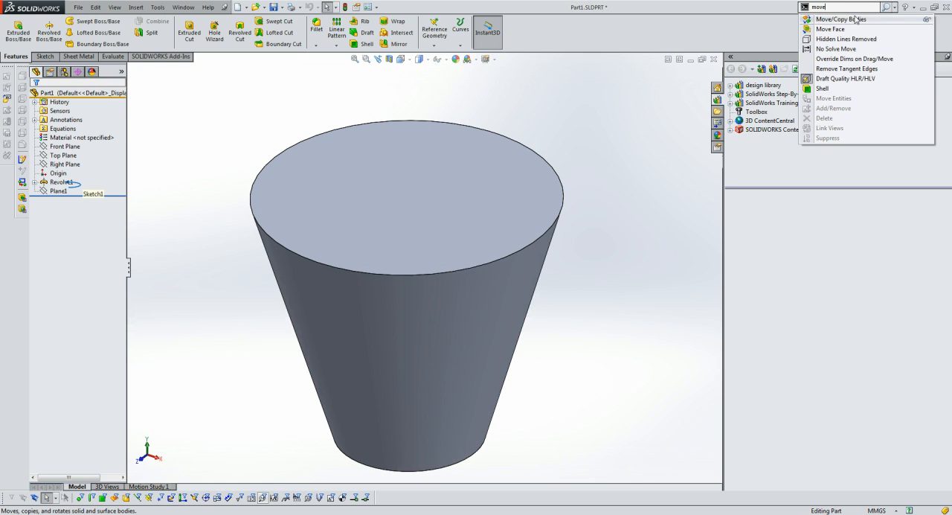
pyautogui.click(840, 20)
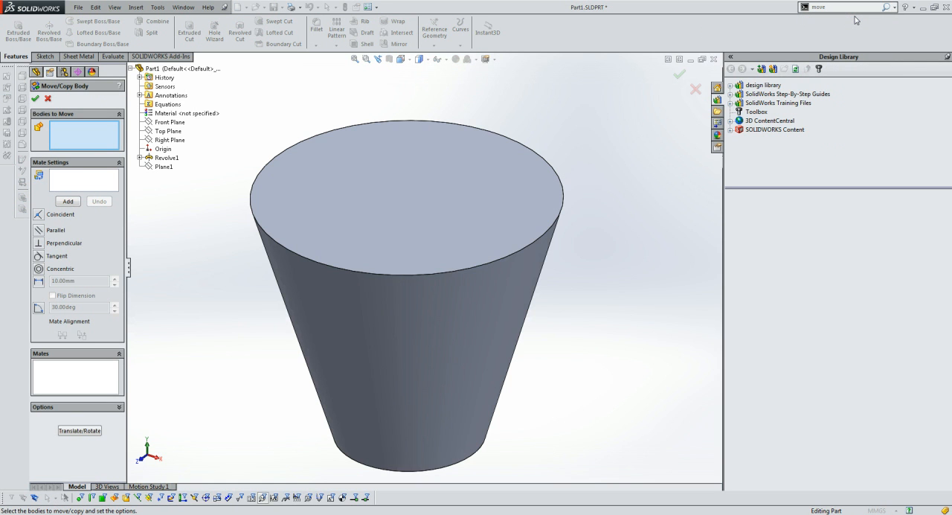
pyautogui.moveTo(110, 101)
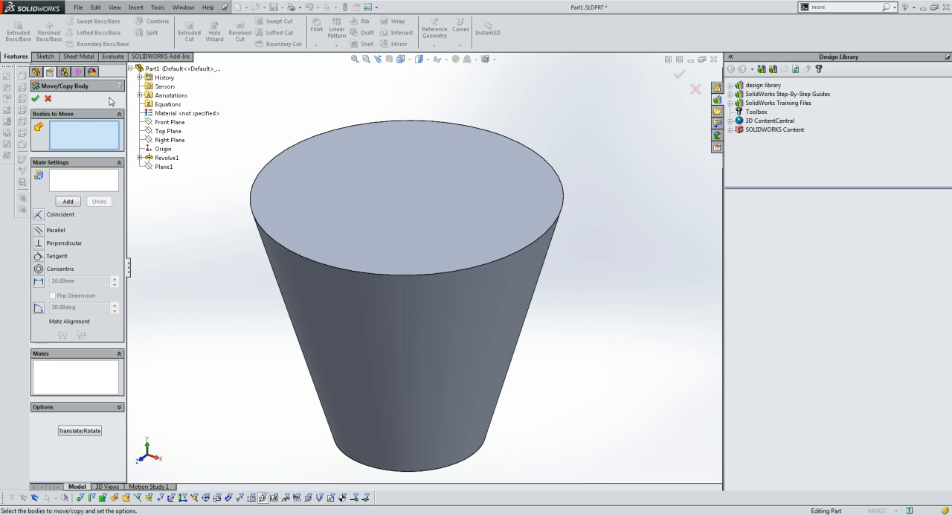
pyautogui.moveTo(113, 284)
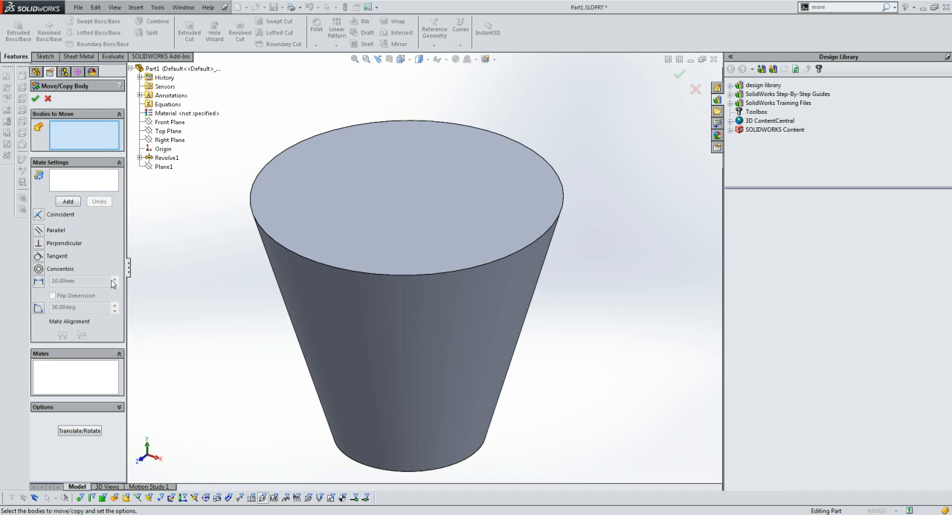
pyautogui.moveTo(71, 162)
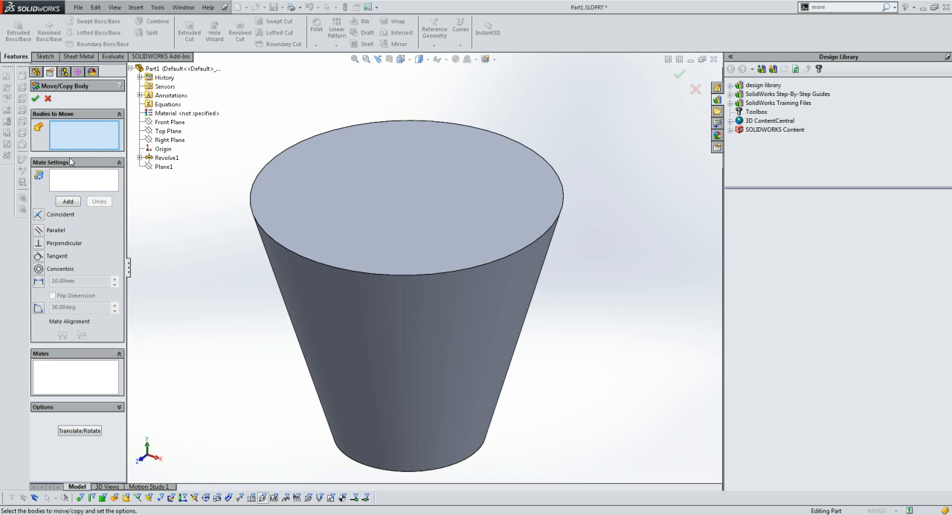
# Mate the Revolve1 body's wide circular face coincident to the Front Plane and flip alignment.
pyautogui.click(443, 252)
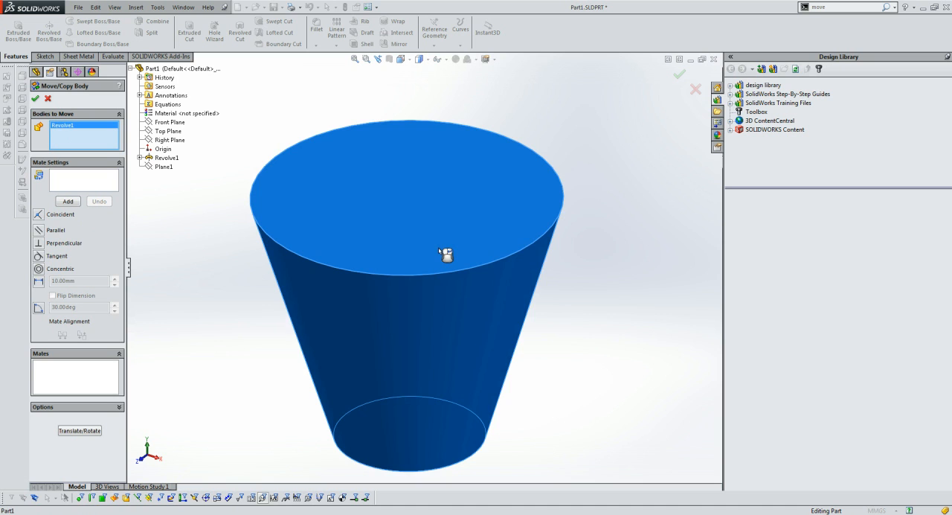
pyautogui.moveTo(157, 203)
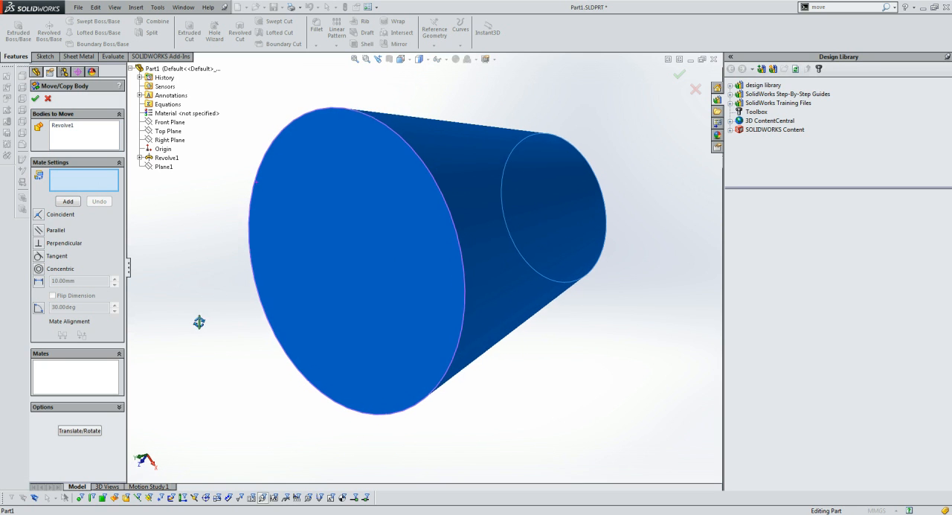
pyautogui.click(339, 276)
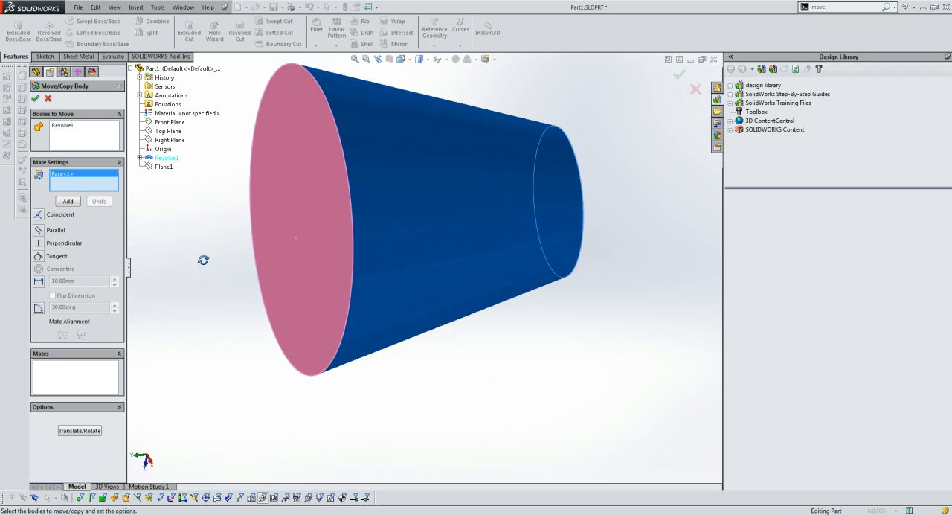
pyautogui.click(169, 122)
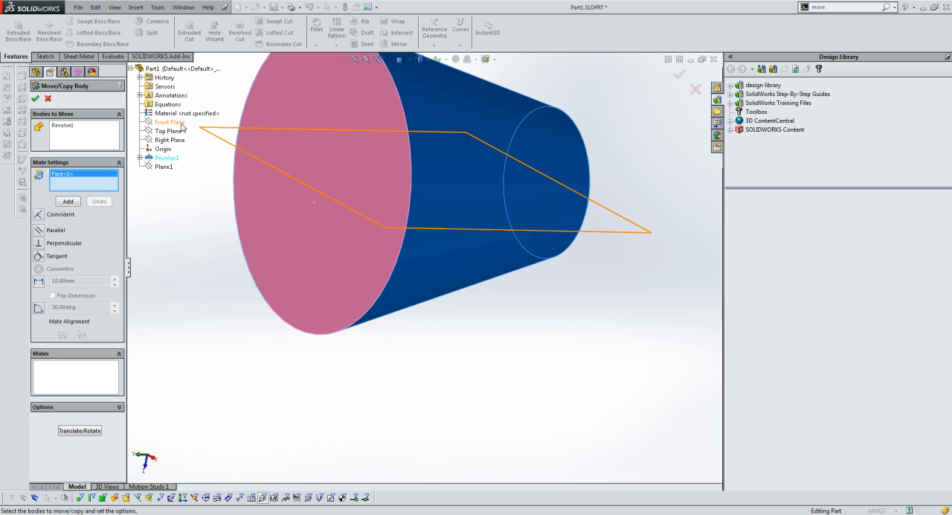
pyautogui.click(170, 122)
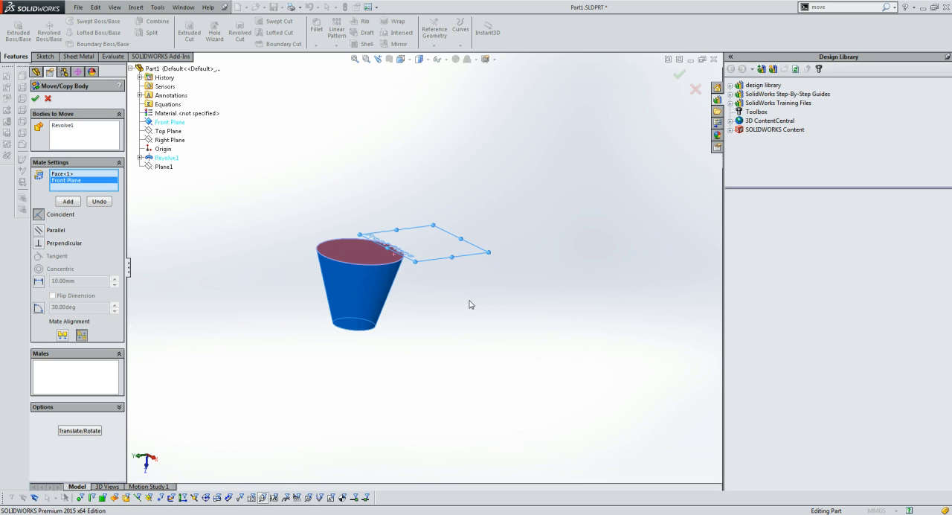
pyautogui.moveTo(395, 208)
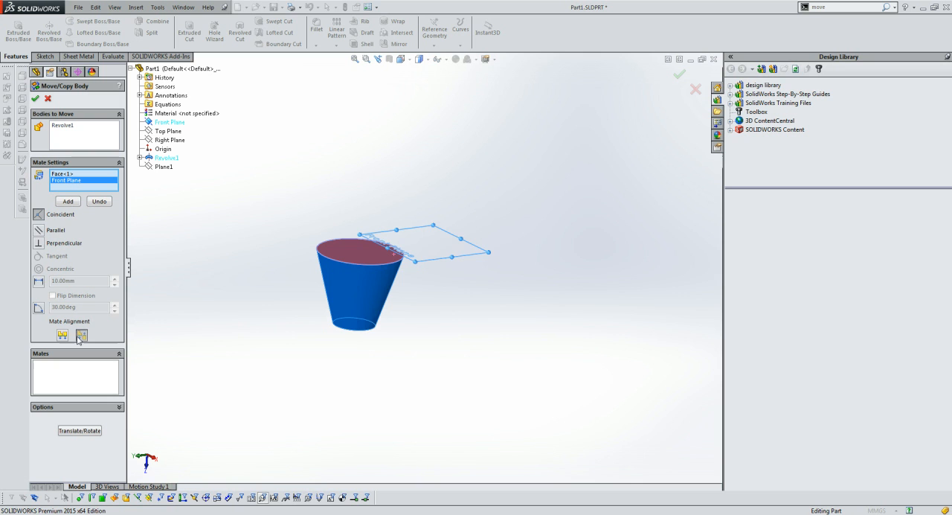
pyautogui.click(63, 334)
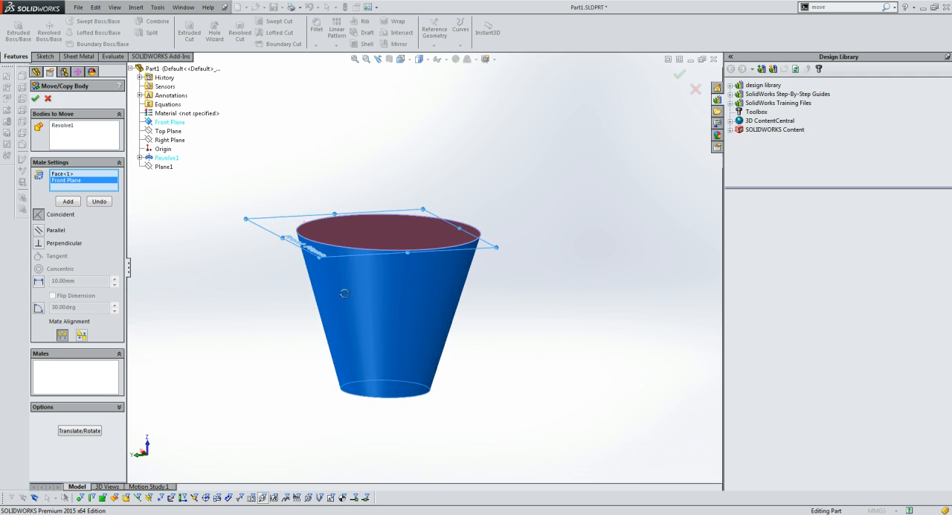
pyautogui.moveTo(214, 363)
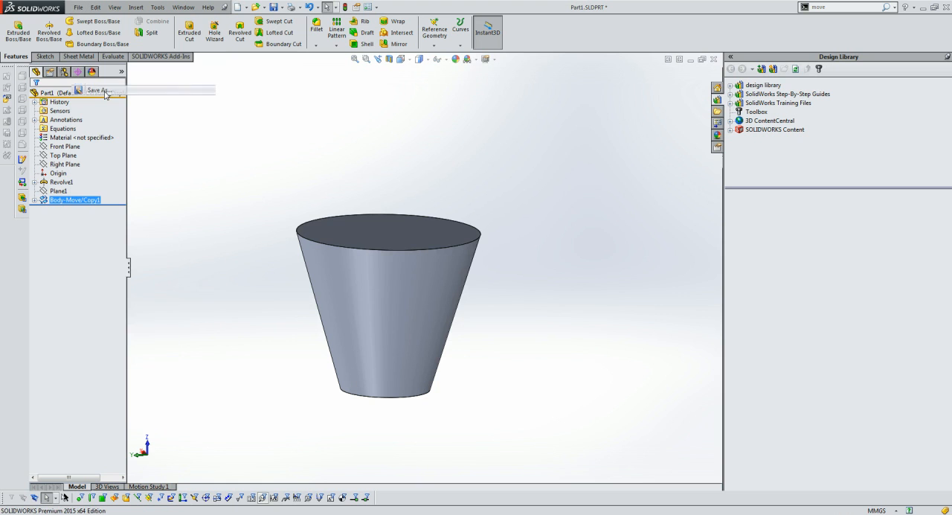
# Save As the reoriented part to a new file and choose STL (*.stl) as the type.
pyautogui.click(98, 89)
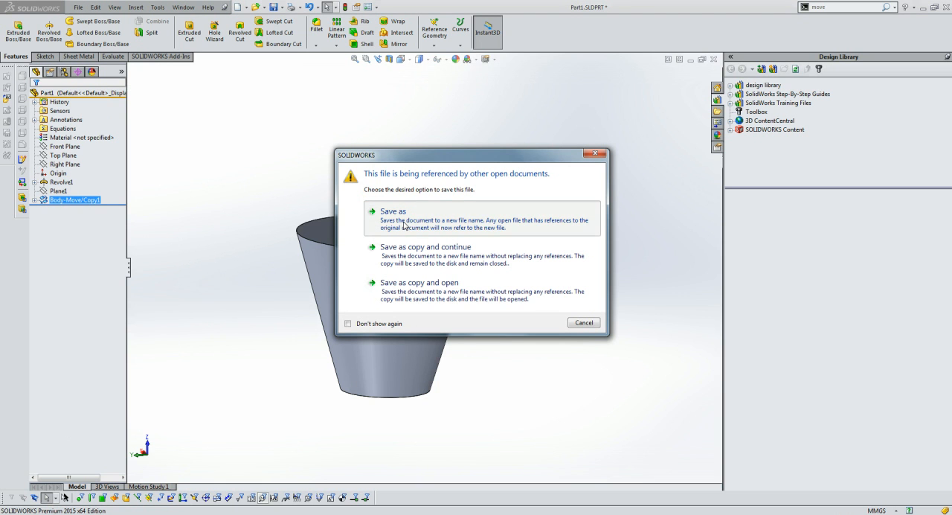
pyautogui.click(392, 212)
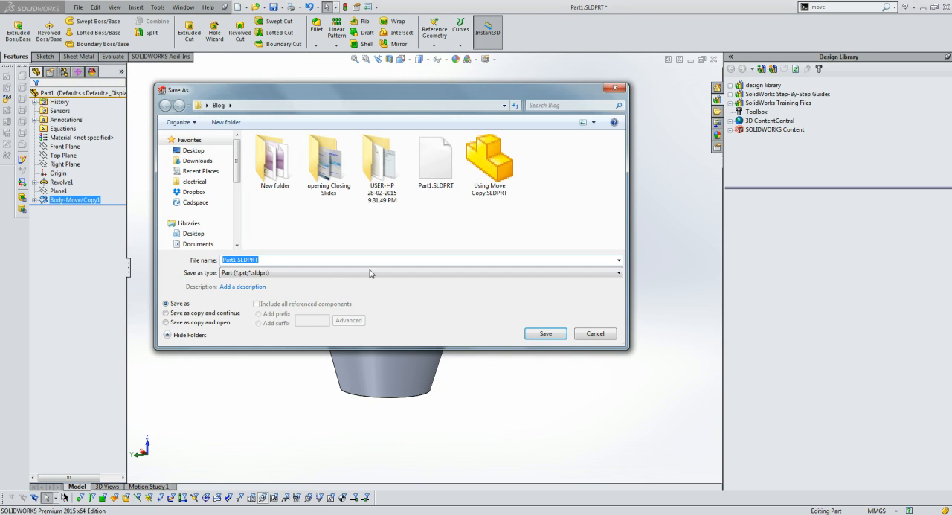
pyautogui.click(617, 273)
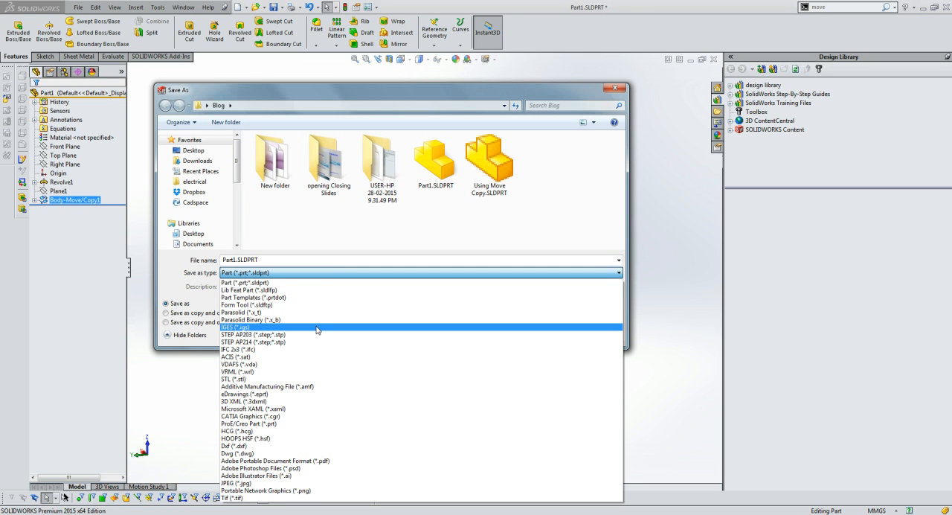
pyautogui.moveTo(299, 380)
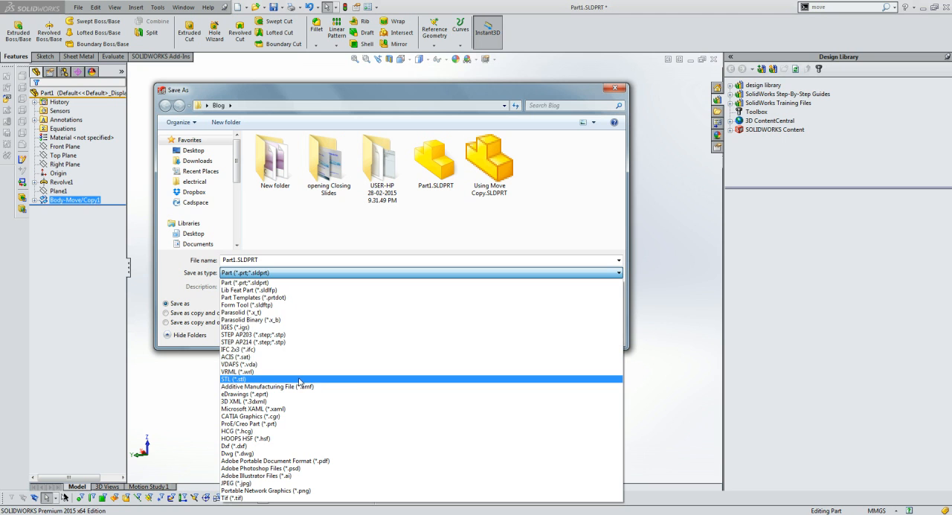
pyautogui.click(246, 283)
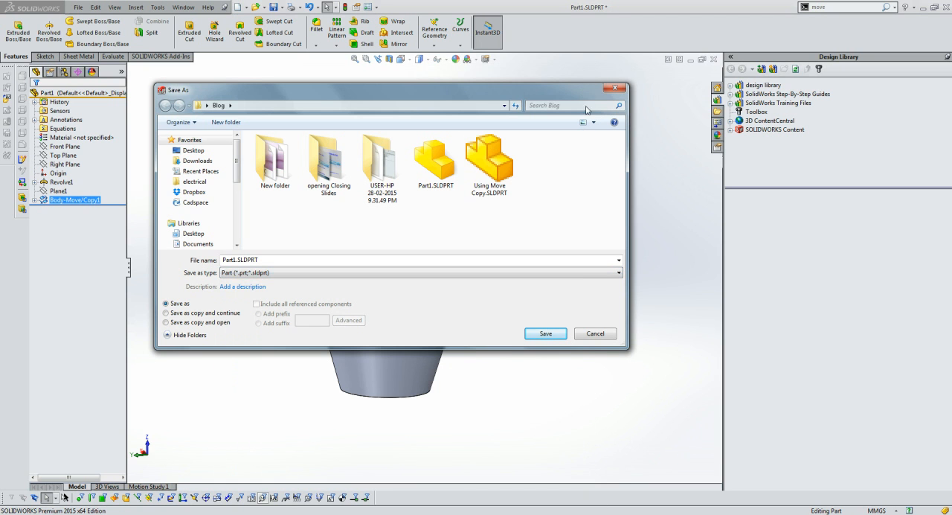